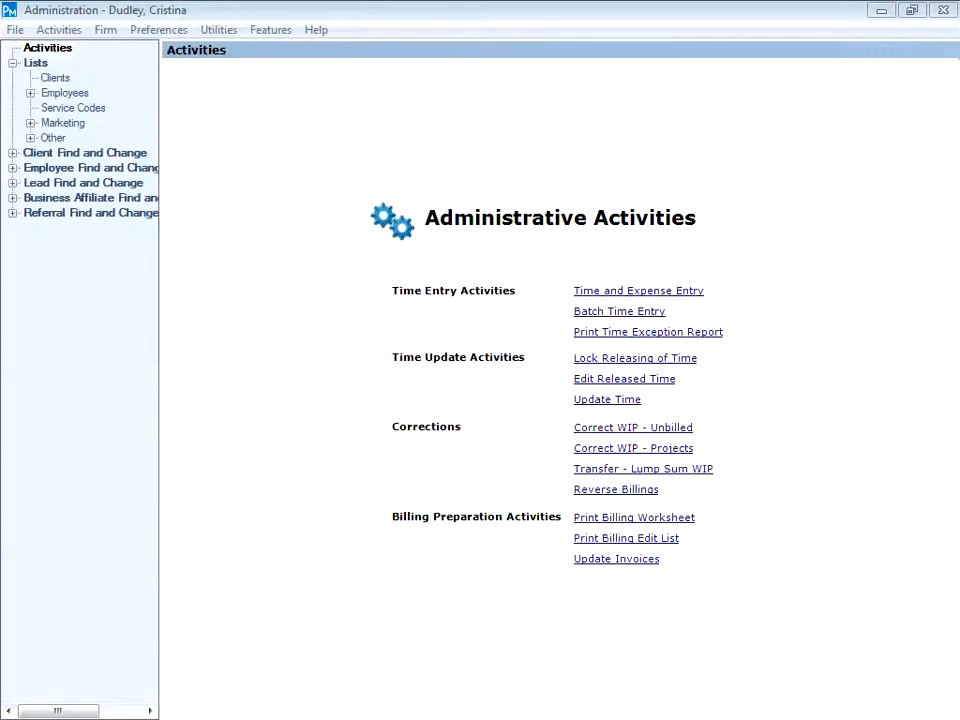
{"action": "mouse_move", "coordinate": [673, 460]}
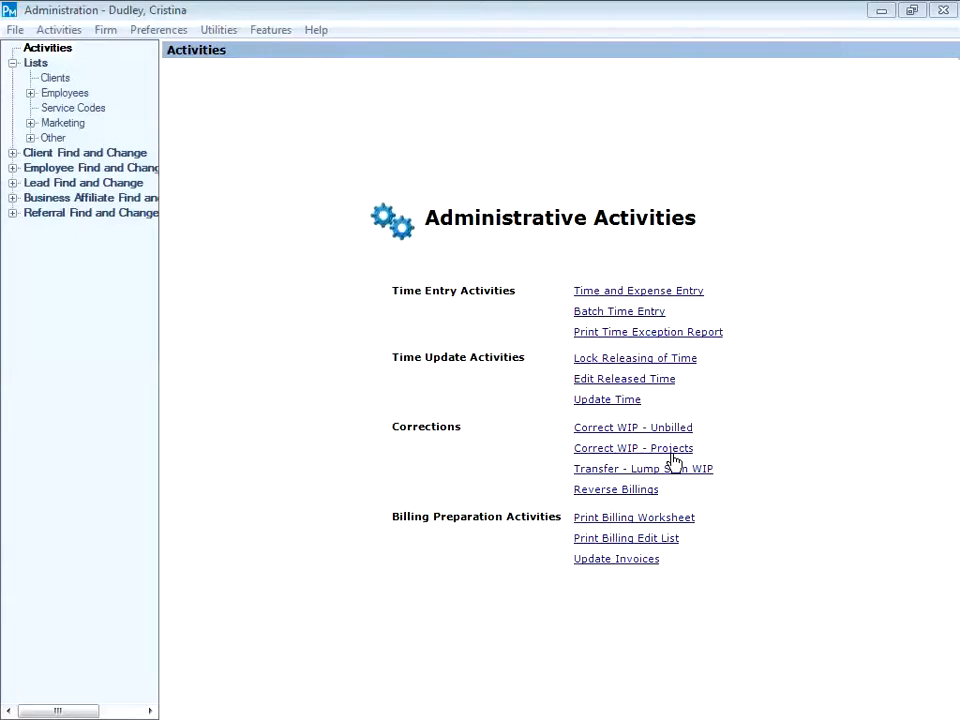
Step: Close the project WIP correction screen unchanged and open the Billing overview from Activities
{"action": "left_click", "coordinate": [633, 448]}
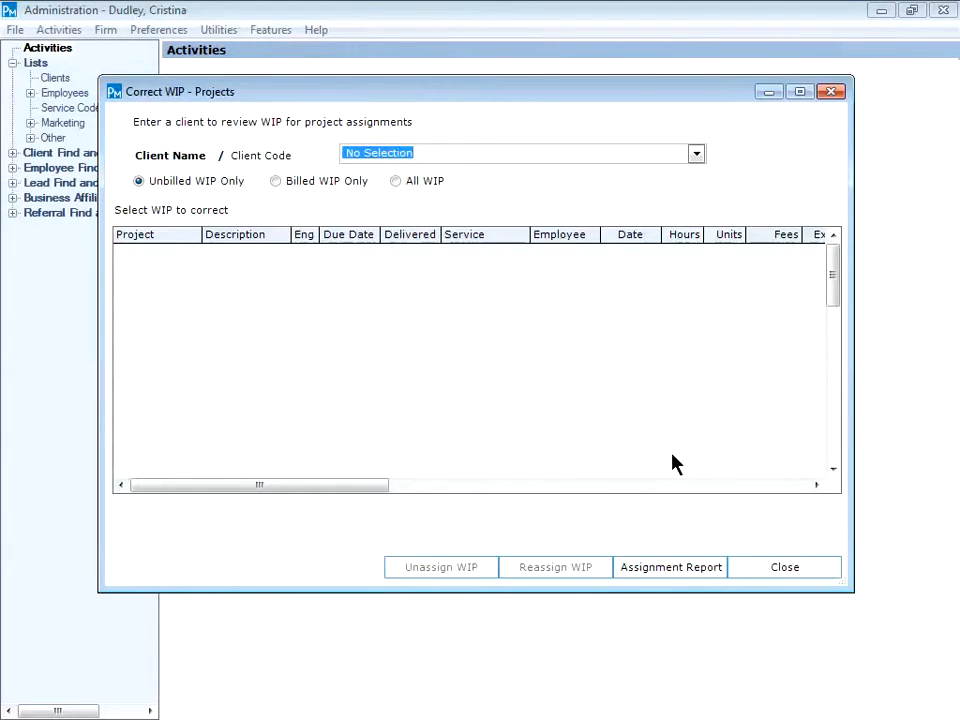
{"action": "mouse_move", "coordinate": [545, 280]}
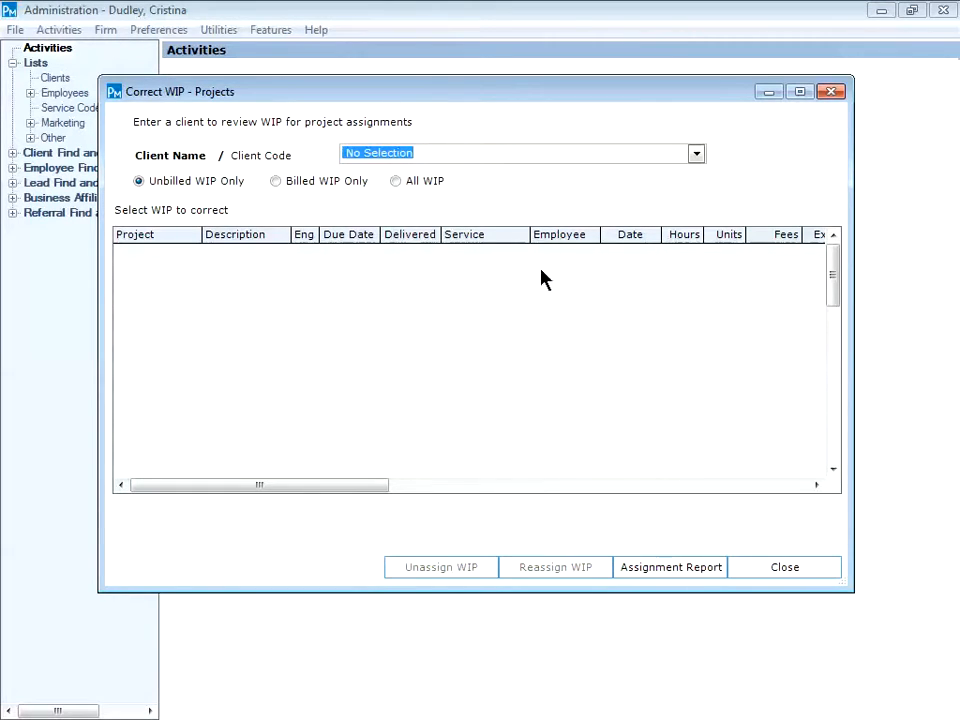
{"action": "mouse_move", "coordinate": [212, 197]}
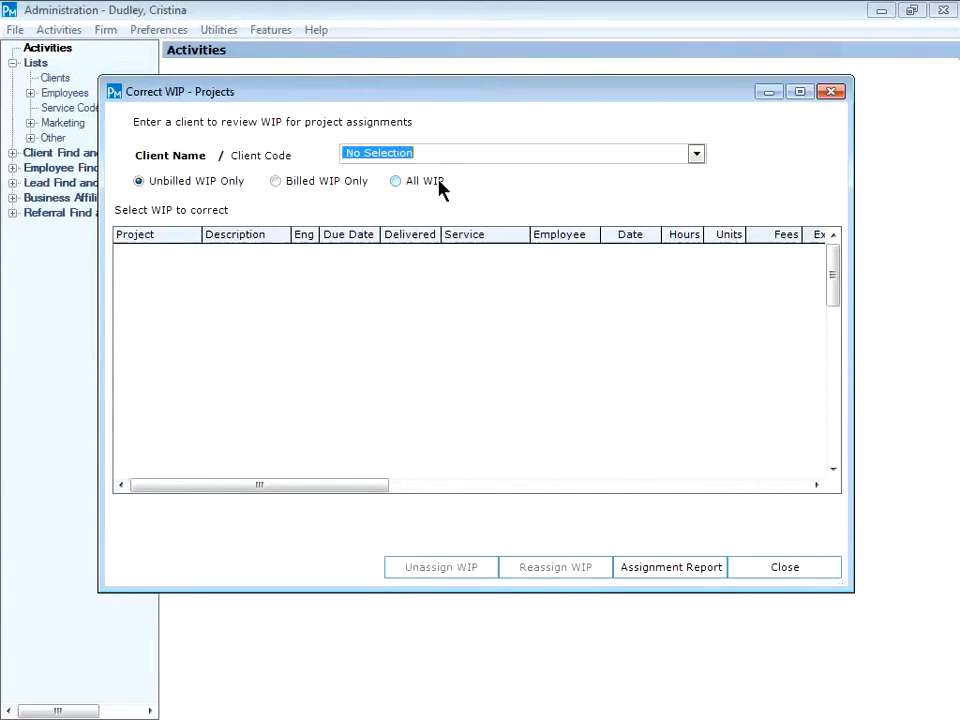
{"action": "left_click", "coordinate": [784, 567]}
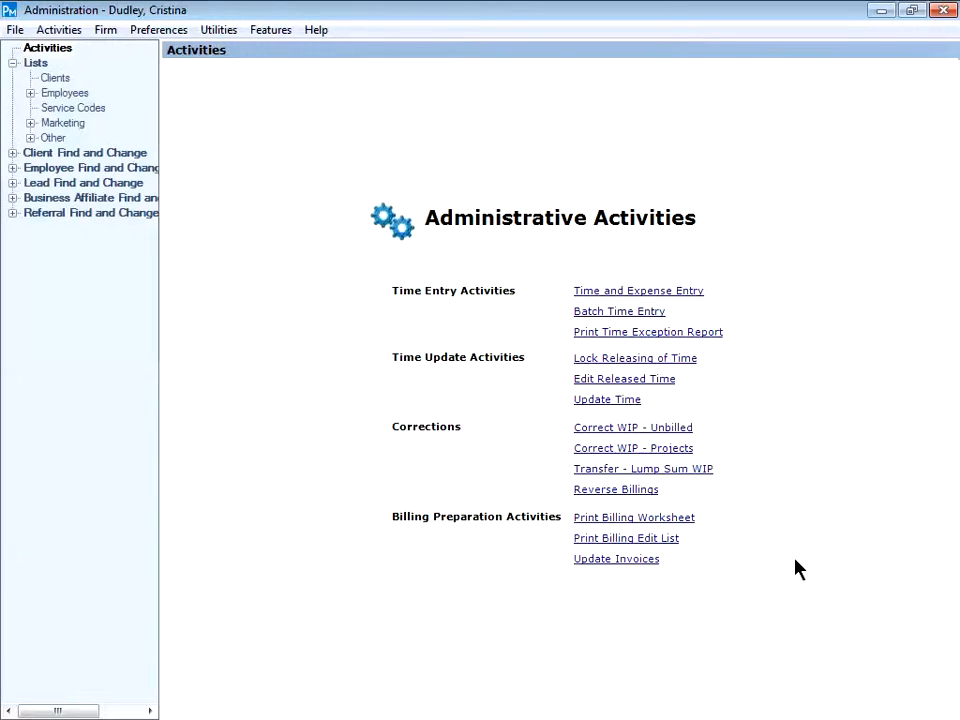
{"action": "mouse_move", "coordinate": [418, 198]}
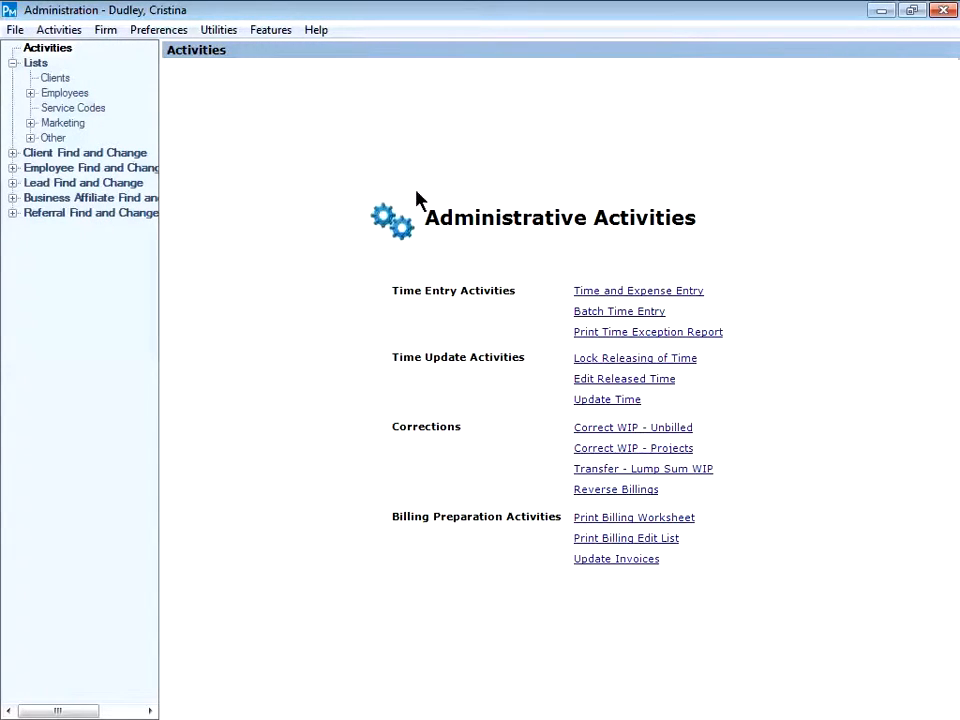
{"action": "left_click", "coordinate": [270, 29]}
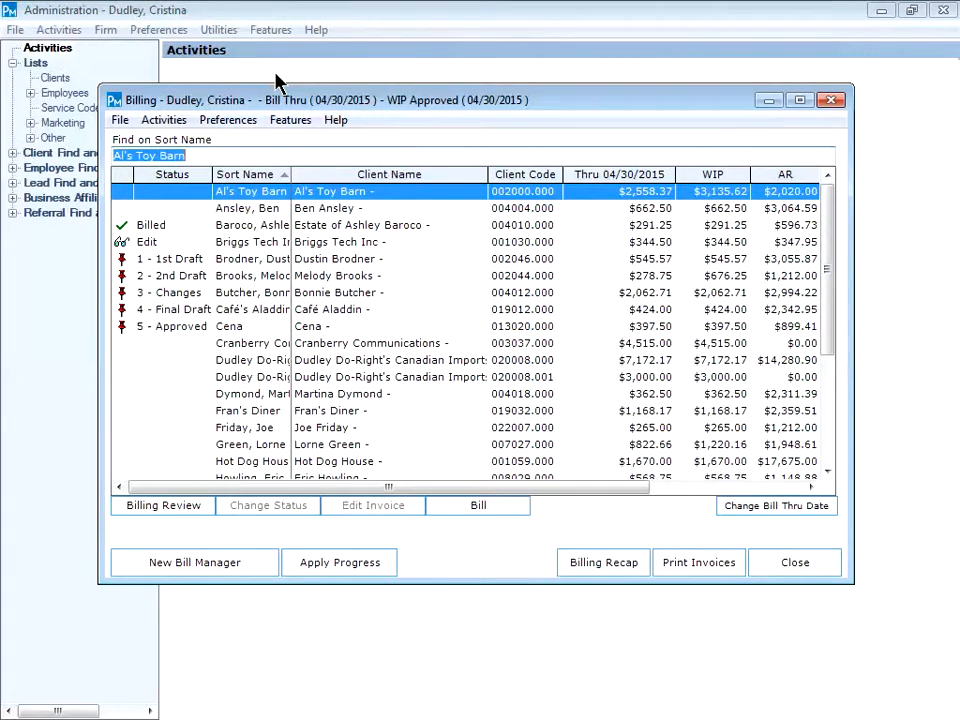
{"action": "mouse_move", "coordinate": [318, 205]}
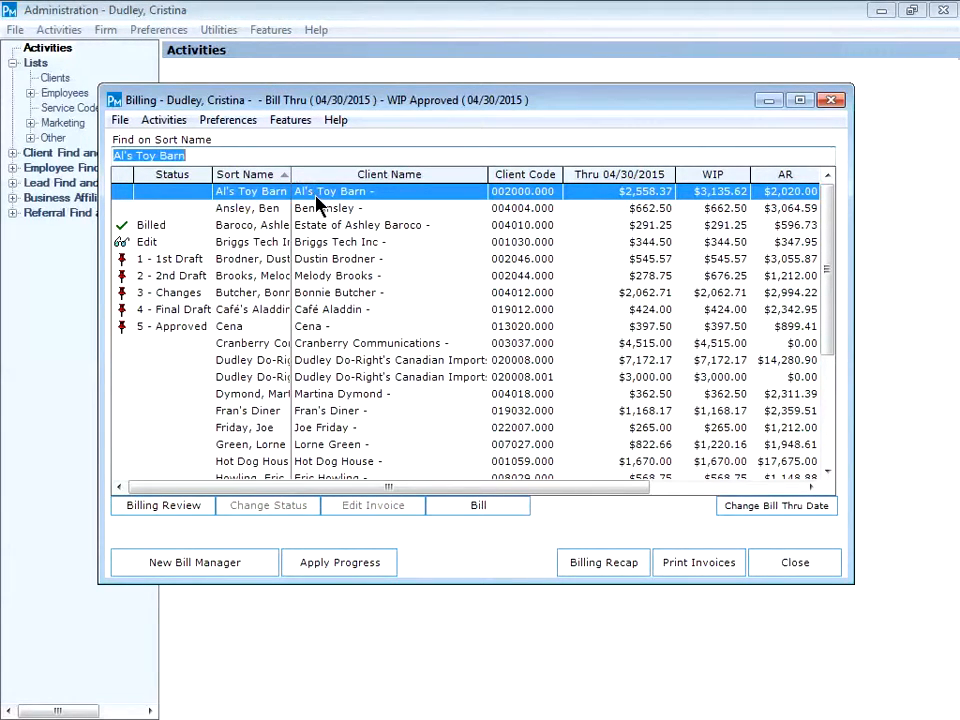
Step: Open Al's Toy Barn's billing and choose Correct WIP - Projects
{"action": "left_click", "coordinate": [478, 505]}
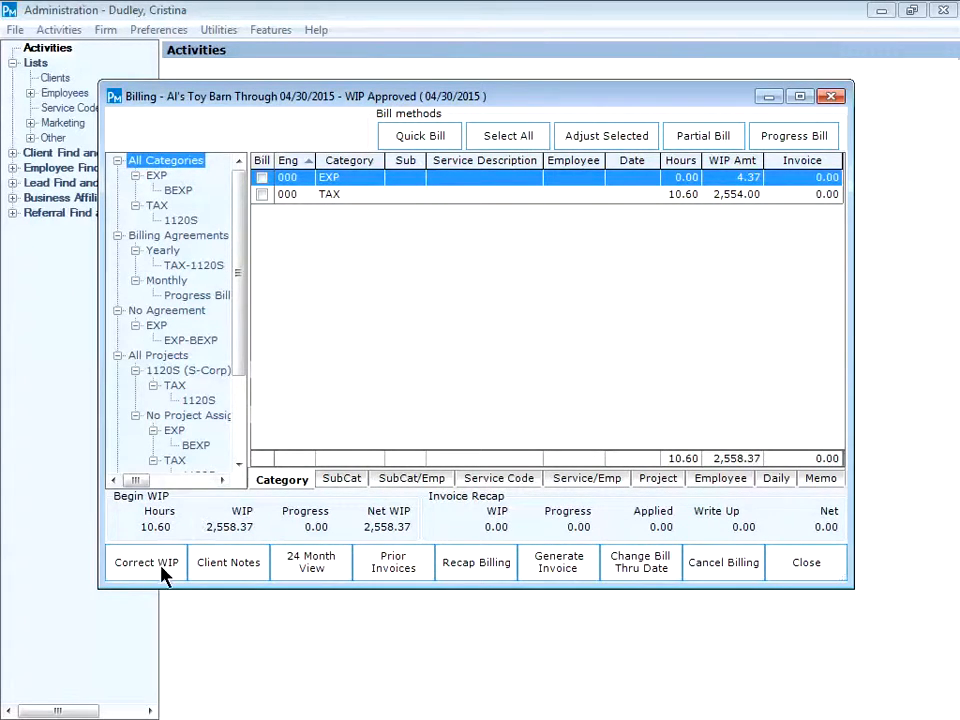
{"action": "left_click", "coordinate": [145, 562]}
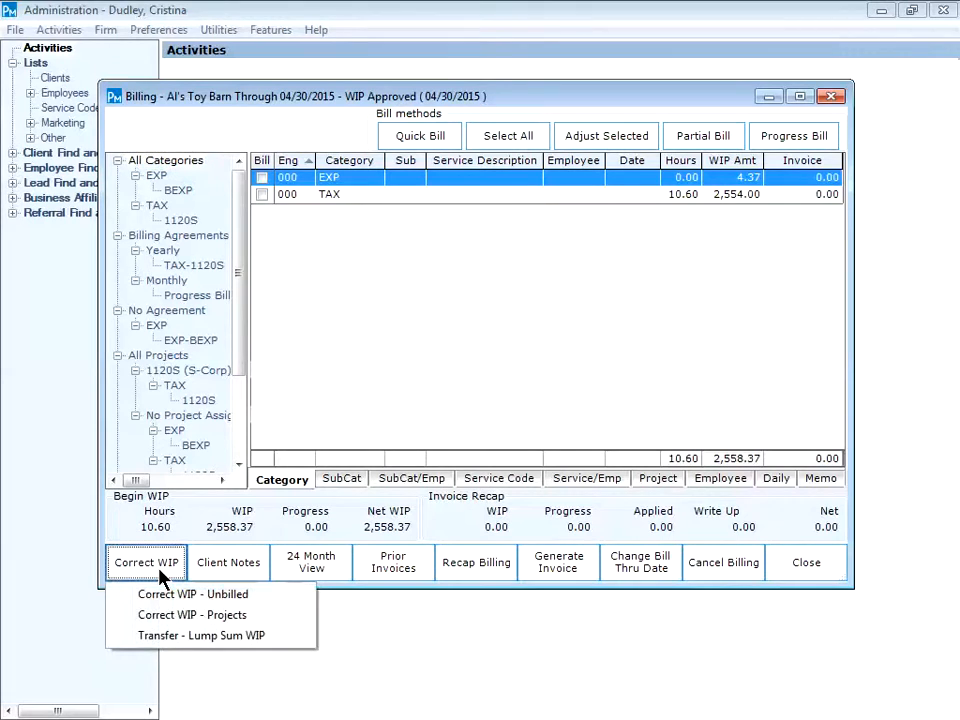
{"action": "mouse_move", "coordinate": [210, 614]}
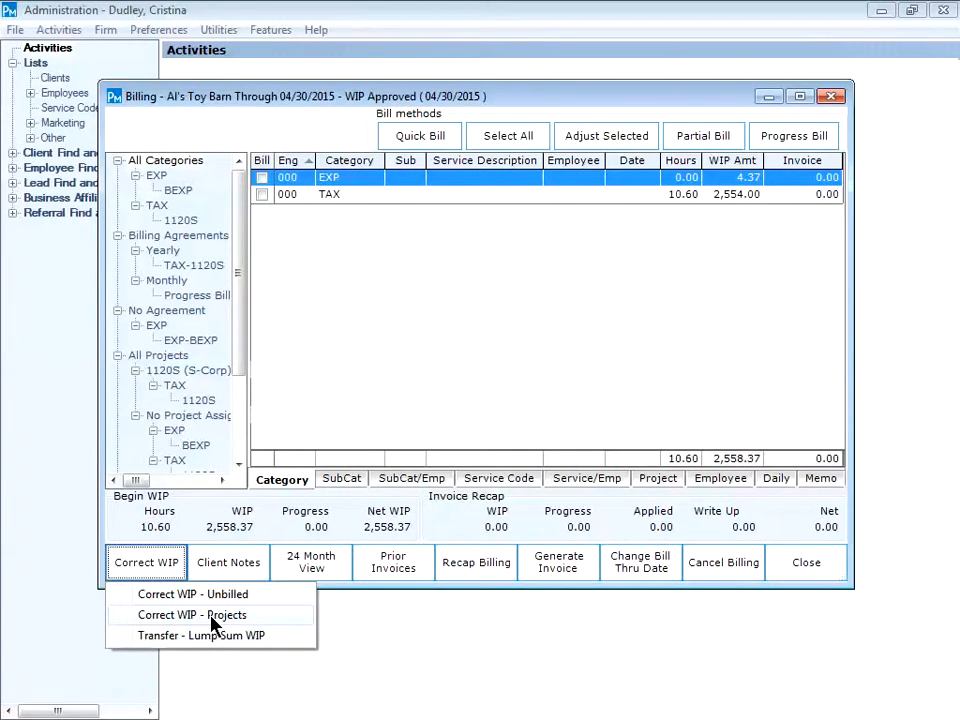
{"action": "left_click", "coordinate": [192, 614]}
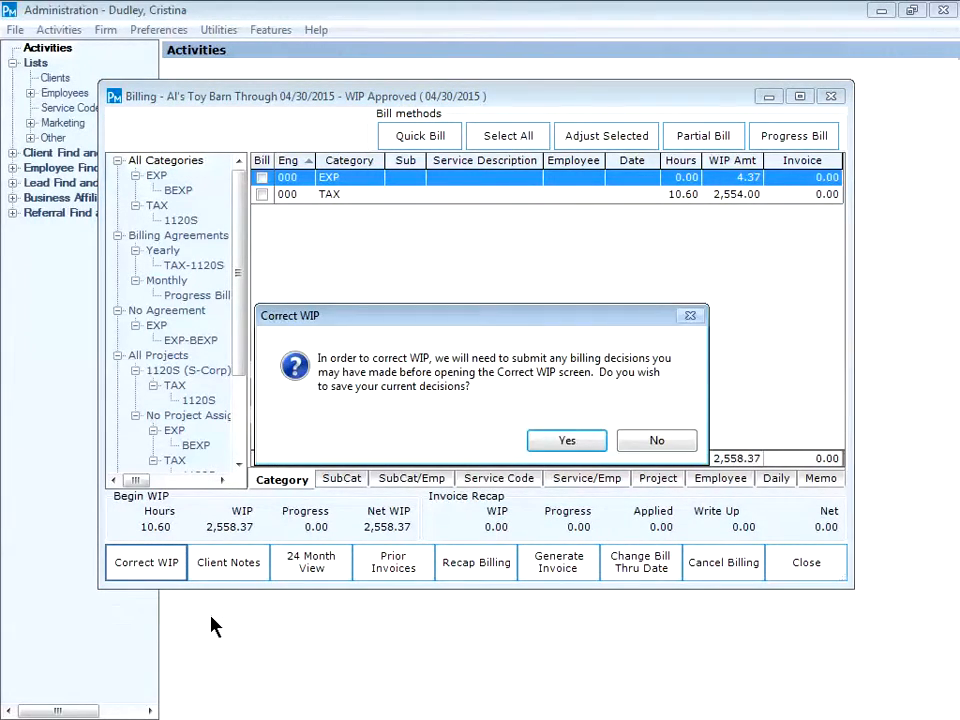
Step: Save billing decisions and select all UnAssigned WIP rows for Al's Toy Barn
{"action": "left_click", "coordinate": [566, 440]}
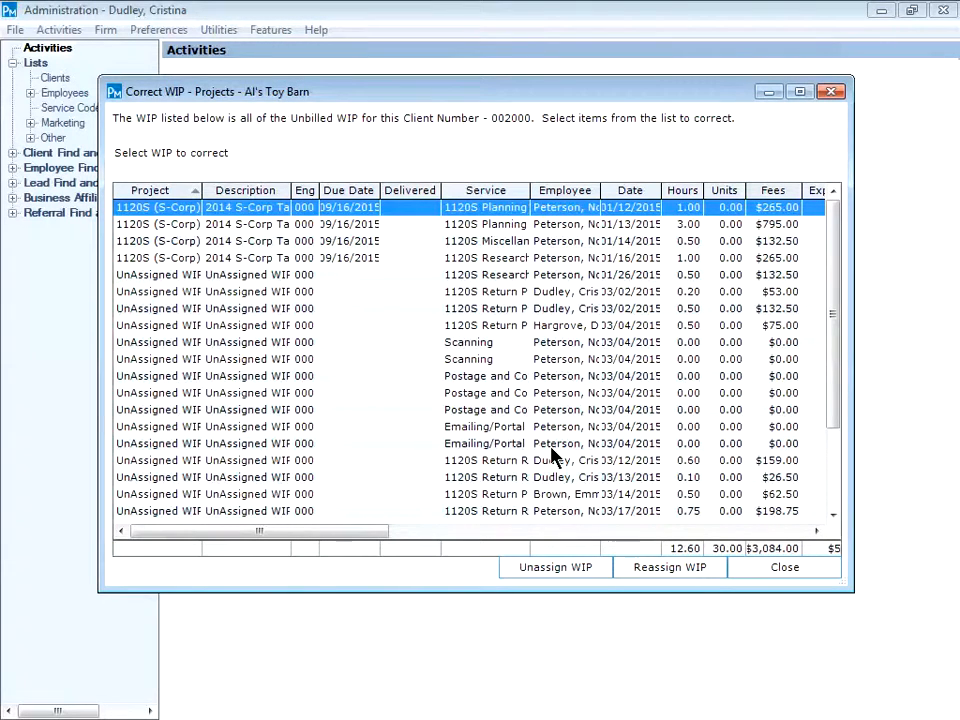
{"action": "left_click", "coordinate": [799, 91]}
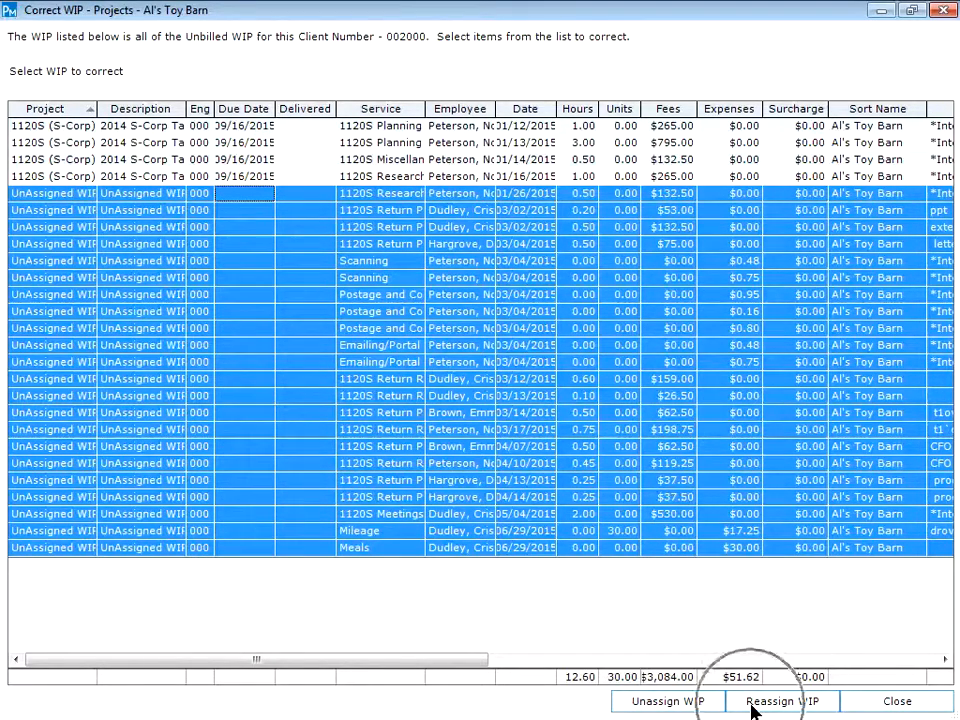
Step: Reassign the selected WIP to the 1120S (S-Corp) 2014 S-Corp Tax Return project
{"action": "left_click", "coordinate": [781, 700]}
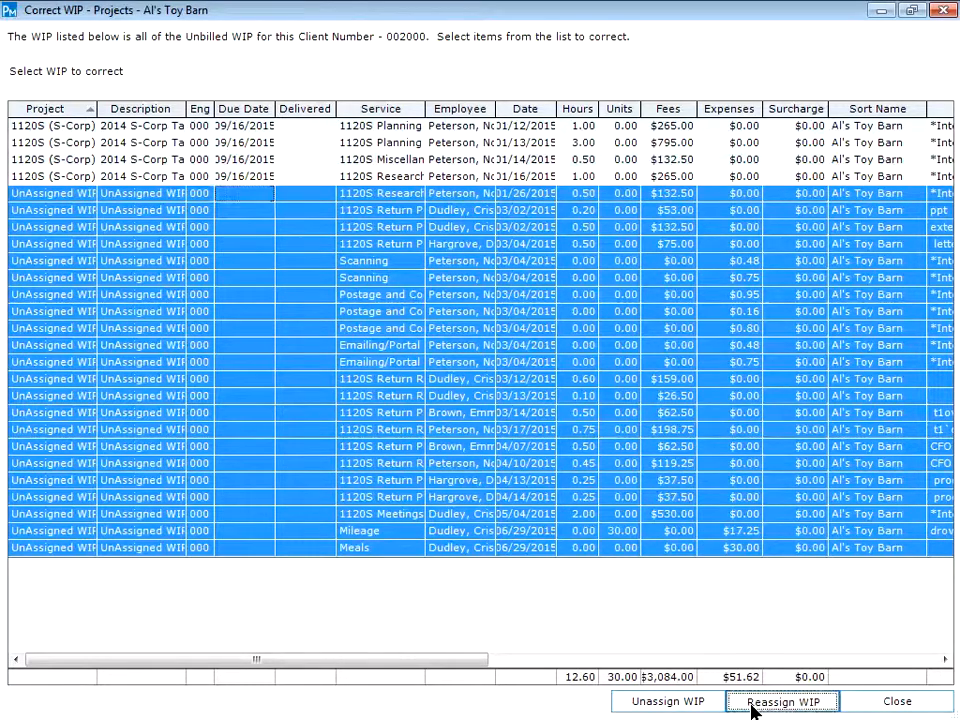
{"action": "left_click", "coordinate": [782, 701]}
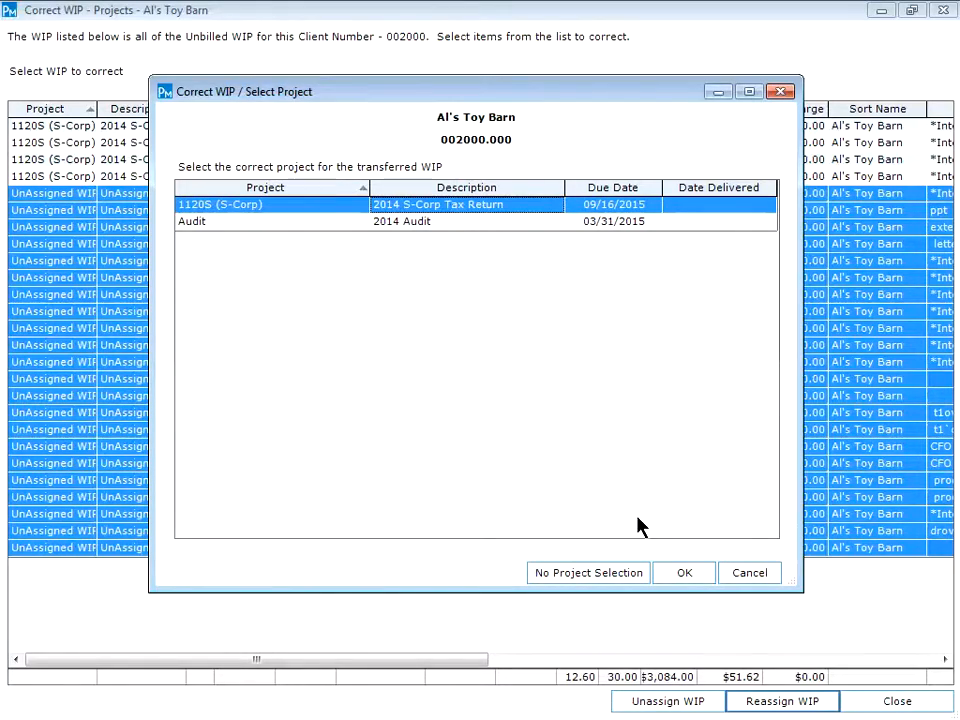
{"action": "mouse_move", "coordinate": [685, 572]}
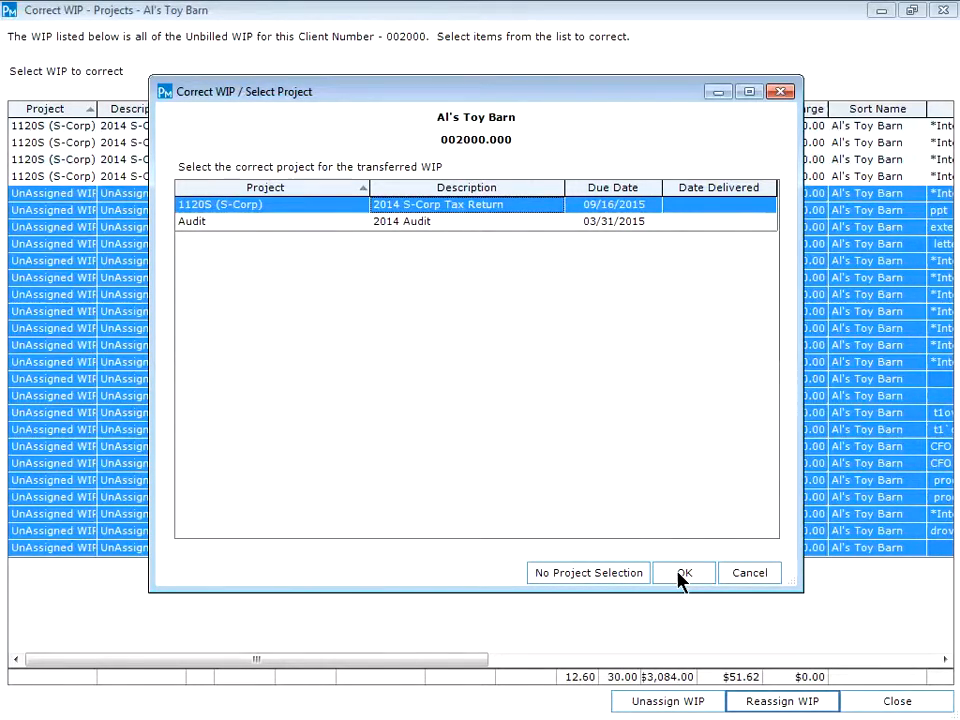
{"action": "left_click", "coordinate": [684, 572]}
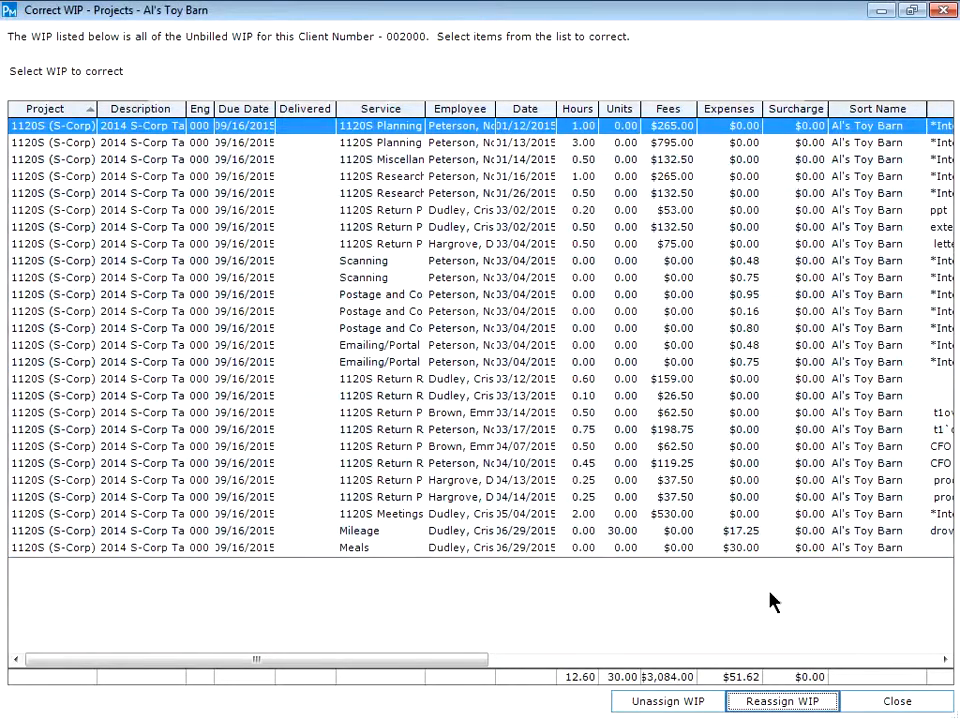